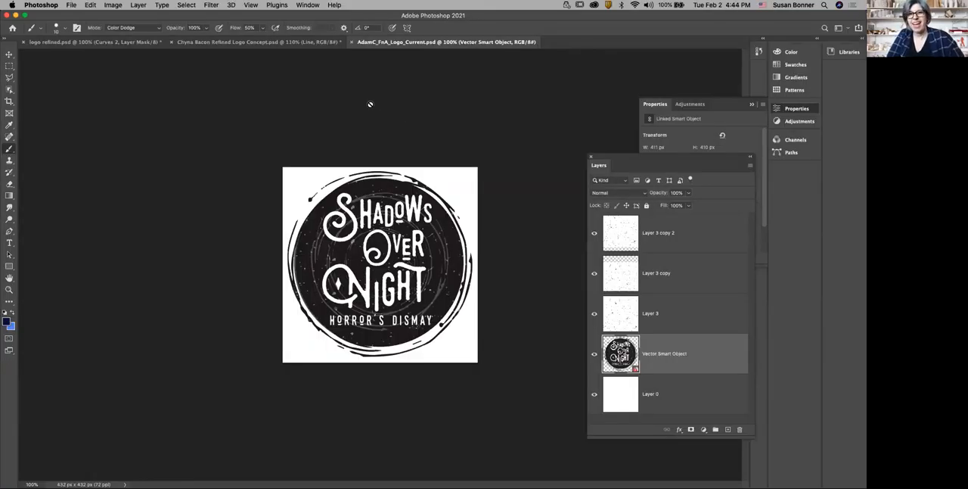
mouse_move(301, 189)
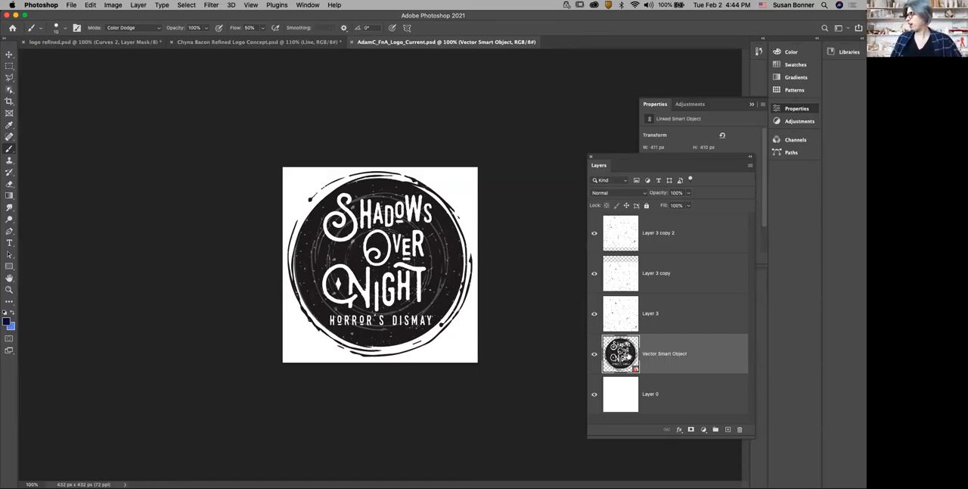
- Crop the canvas outward to a 796 px square and rasterize the missing linked smart objects
click(651, 394)
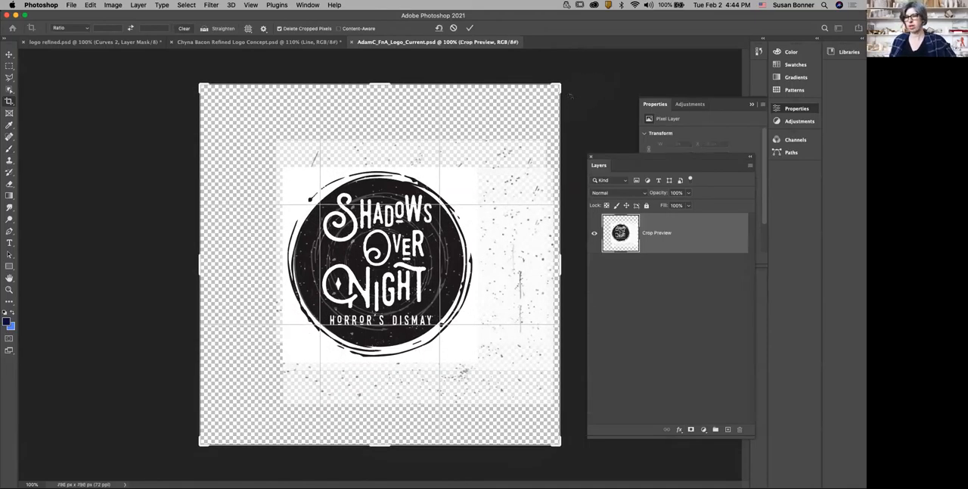
click(470, 28)
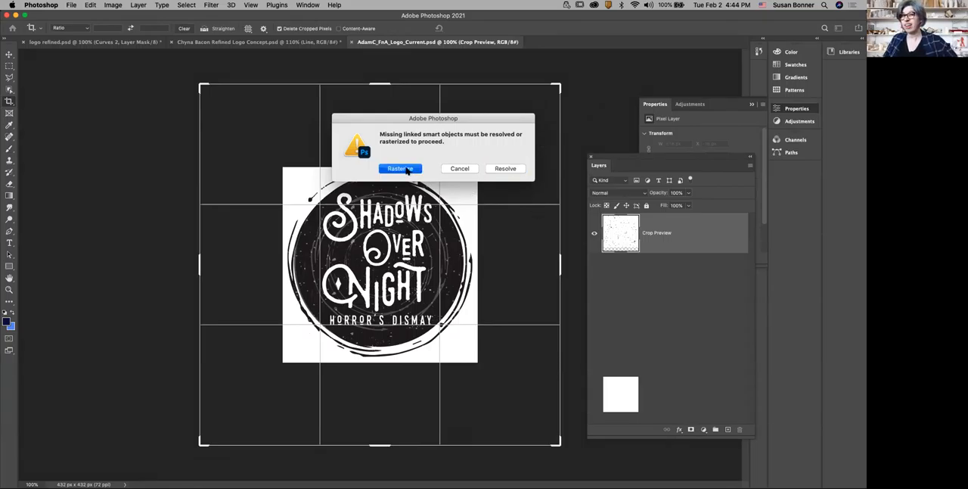
click(399, 168)
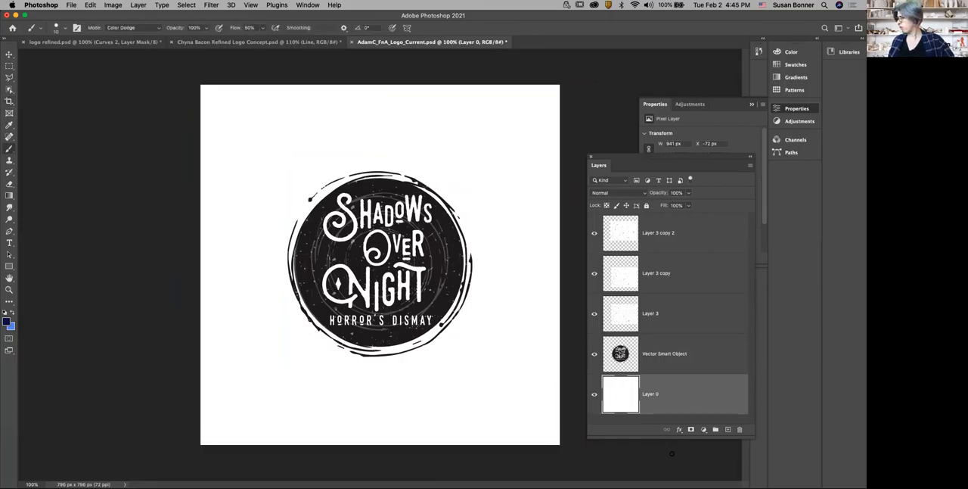
- Target the Vector Smart Object logo layer and switch to the Magic Wand Tool
click(664, 353)
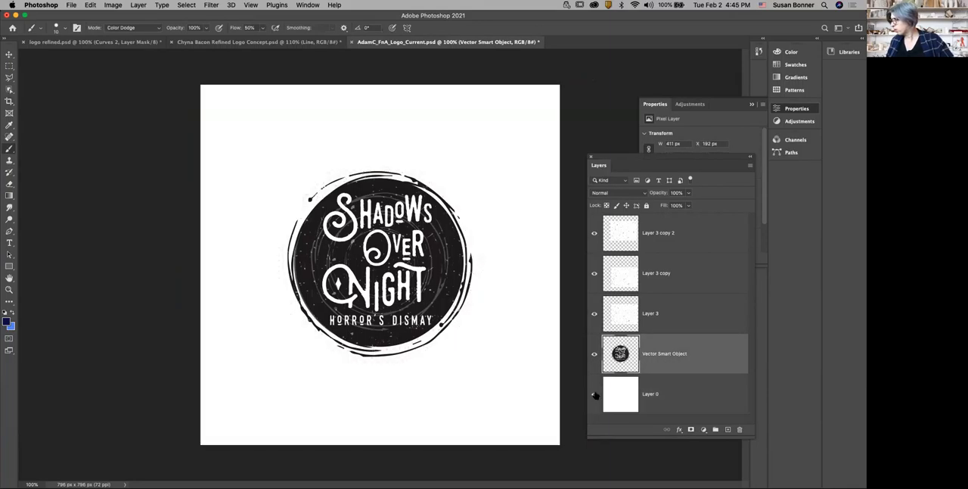
click(594, 393)
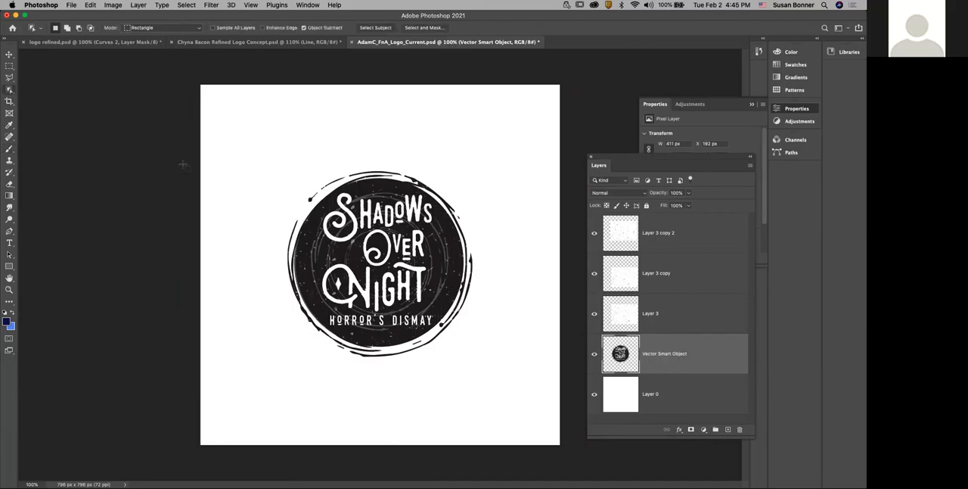
click(10, 89)
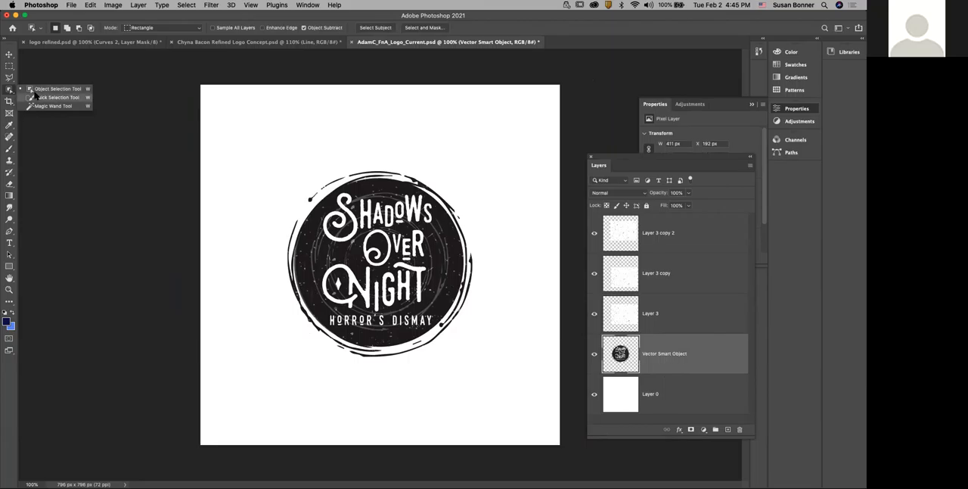
click(53, 97)
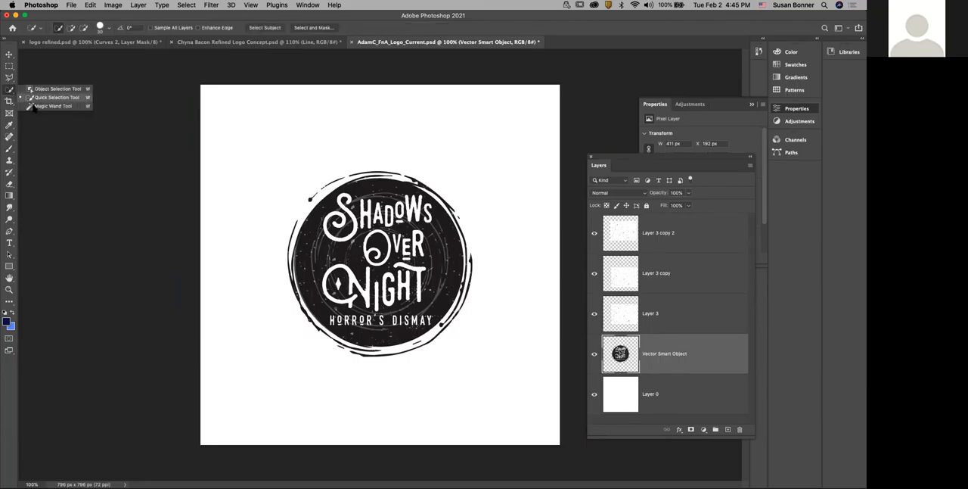
click(53, 106)
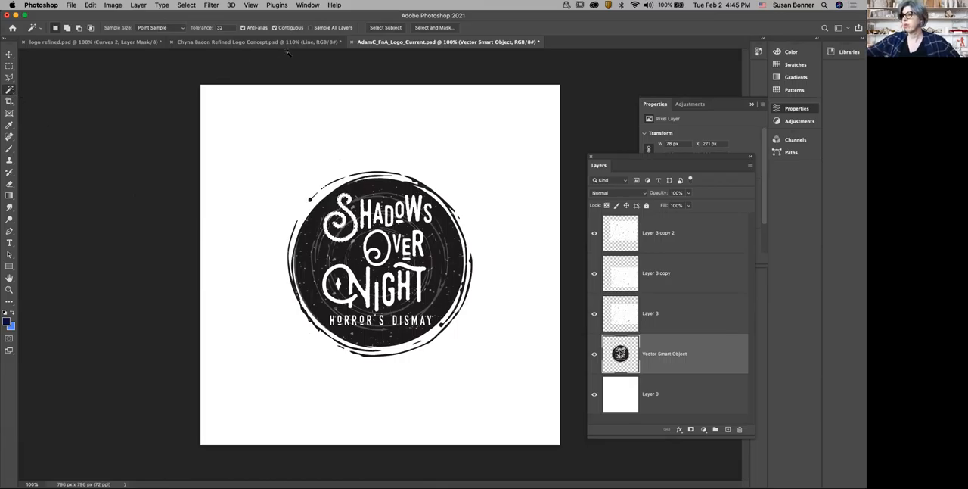
mouse_move(332, 134)
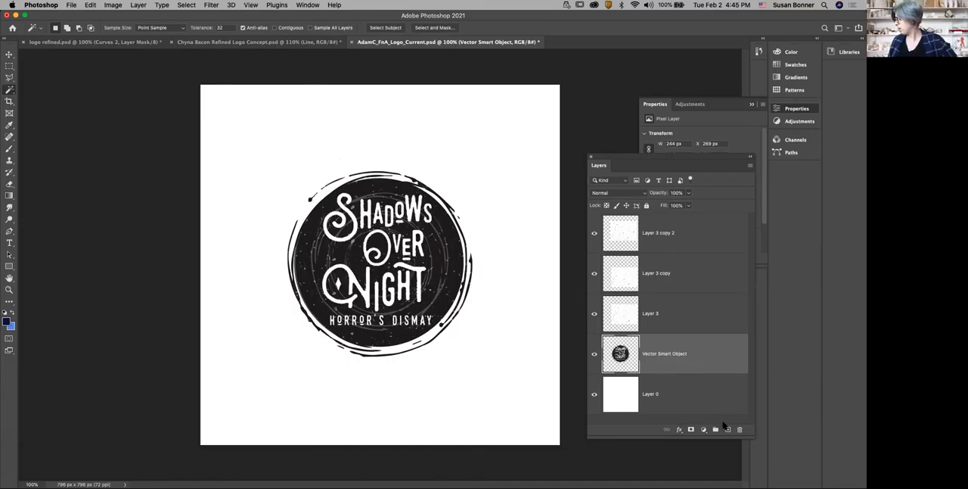
- Add a new empty Layer 4 above the logo's smart object layer
click(690, 429)
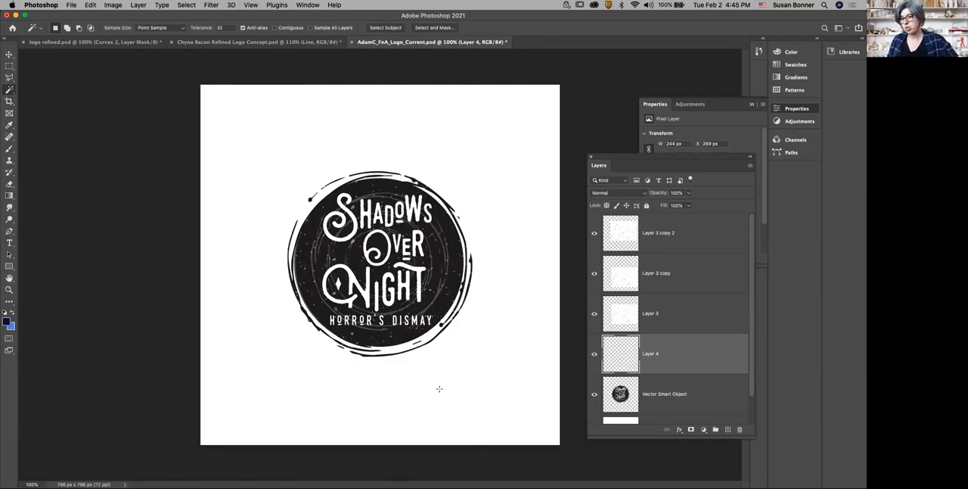
- Pick the Paint Bucket Tool from the Gradient tool group
click(10, 194)
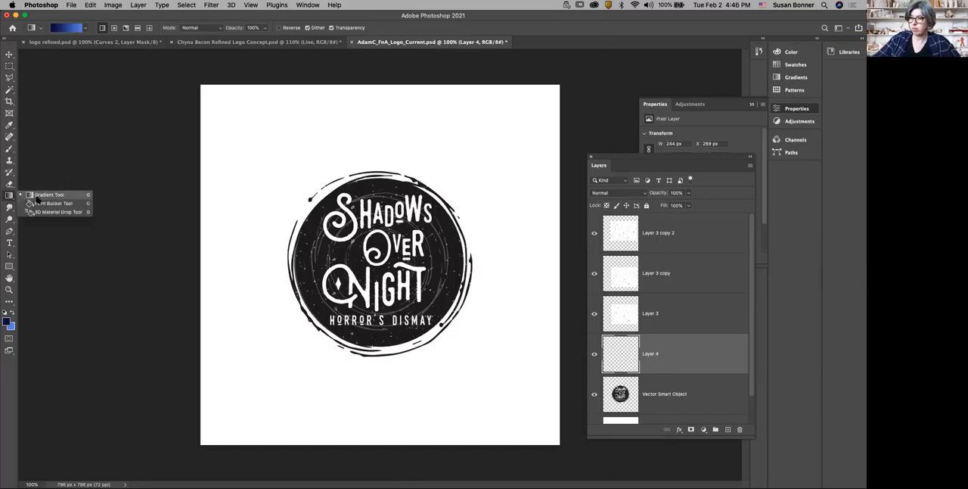
click(53, 202)
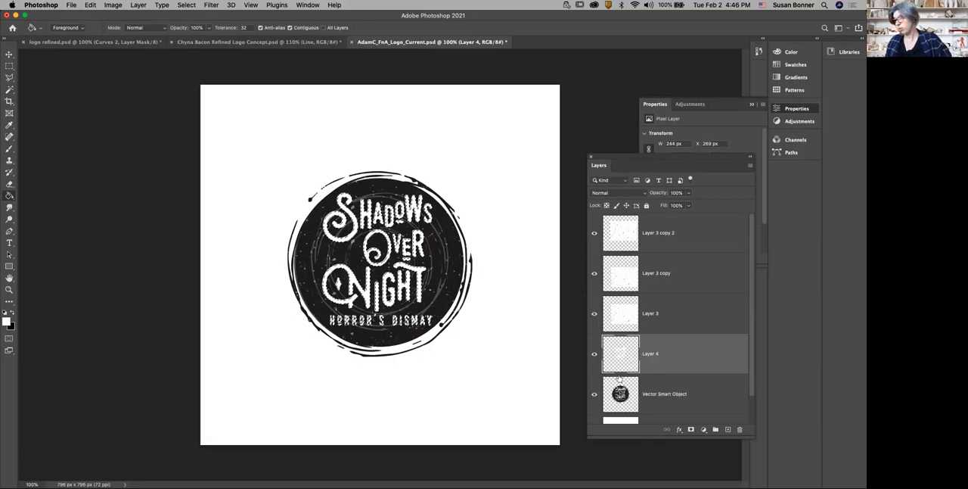
mouse_move(709, 407)
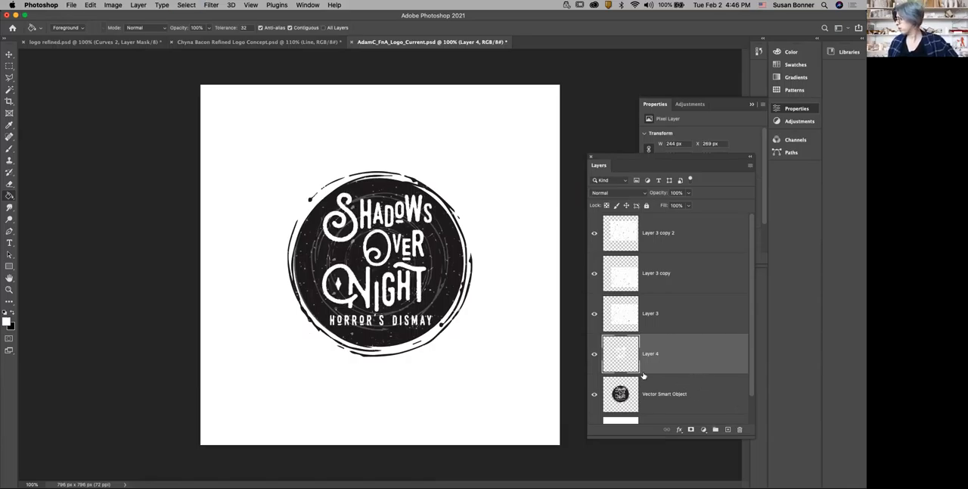
- Check the white fill, then set Layer 4's Outer Glow to 43% opacity, 46% spread, 13 px
click(594, 394)
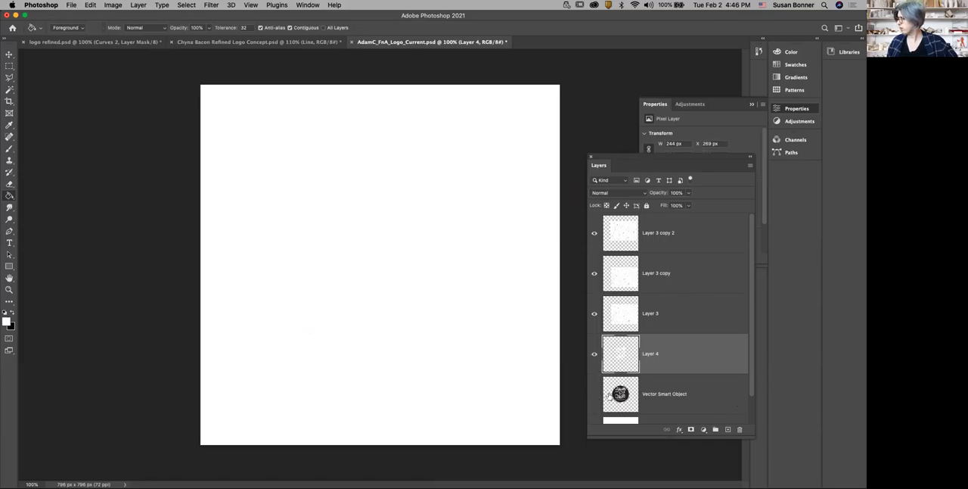
click(595, 394)
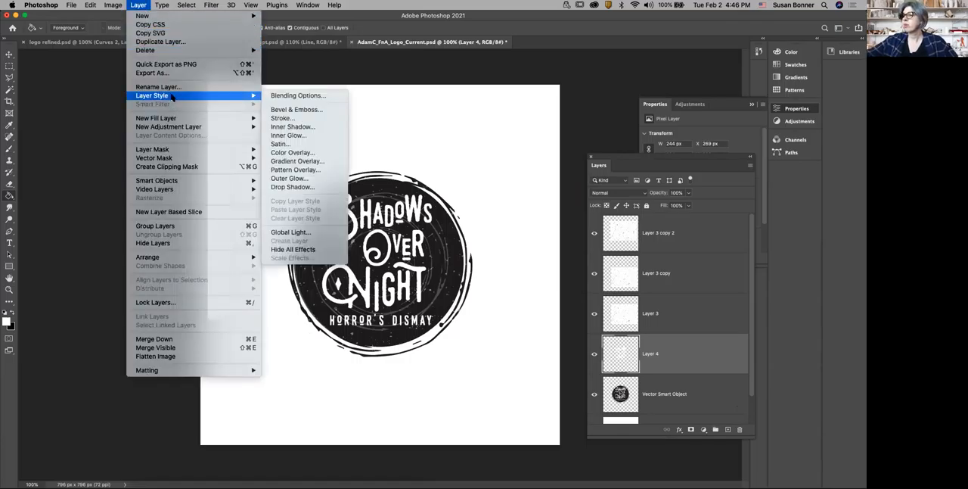
mouse_move(280, 144)
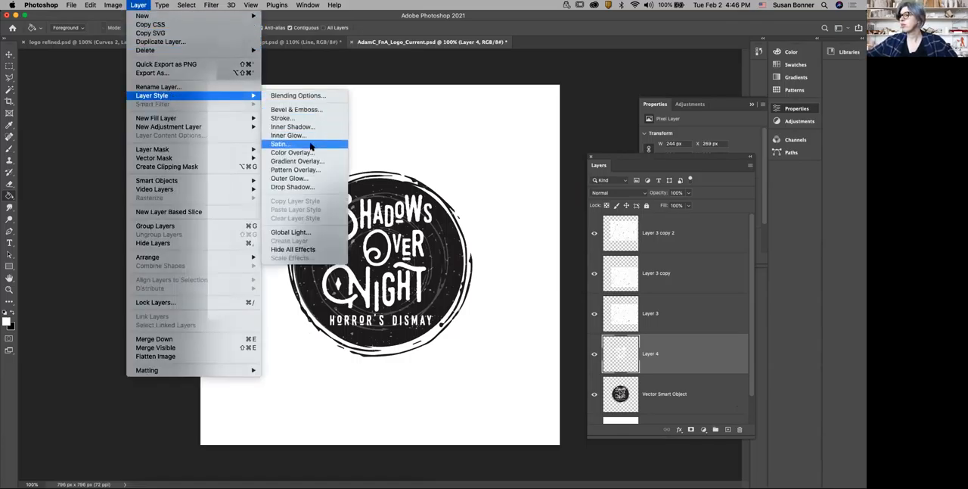
mouse_move(292, 152)
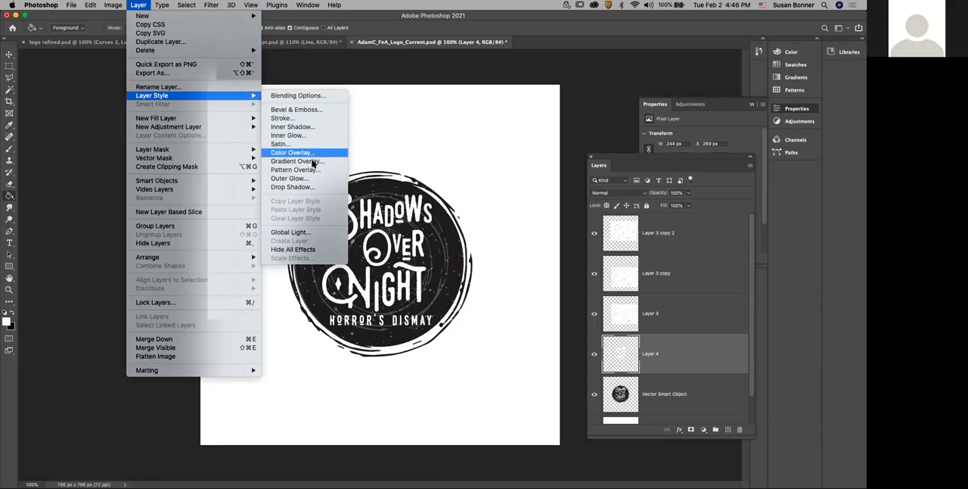
click(290, 178)
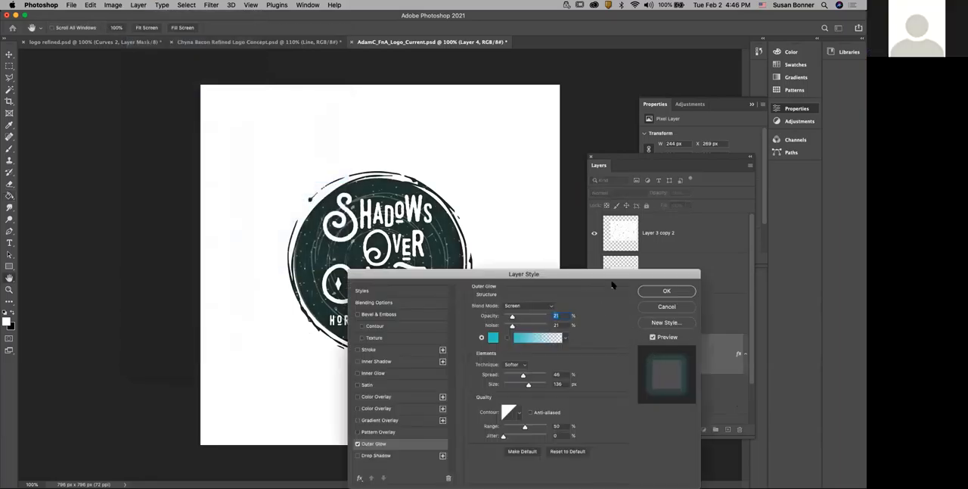
drag(524, 273, 665, 70)
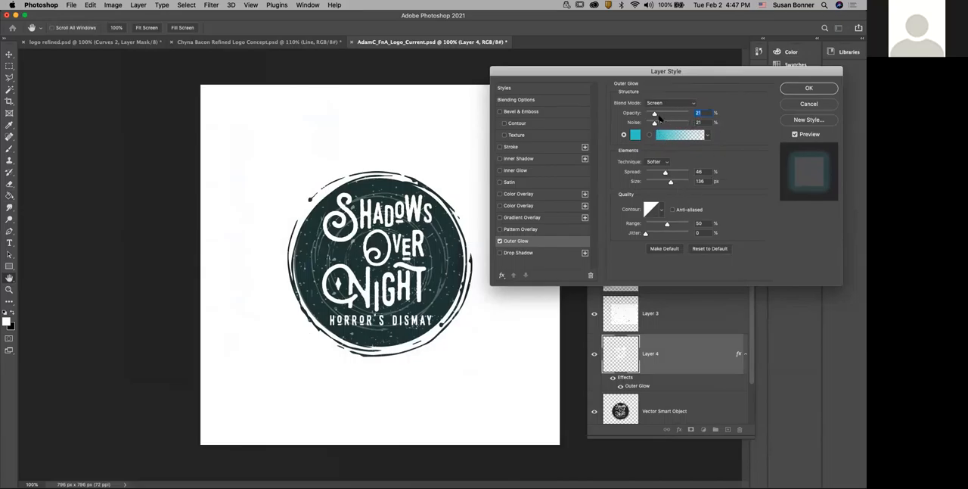
drag(655, 113, 672, 112)
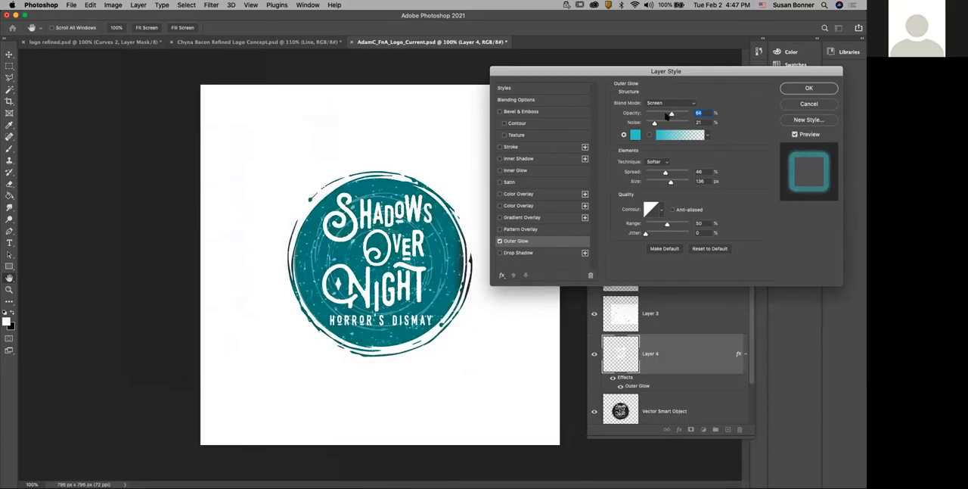
drag(669, 113, 655, 113)
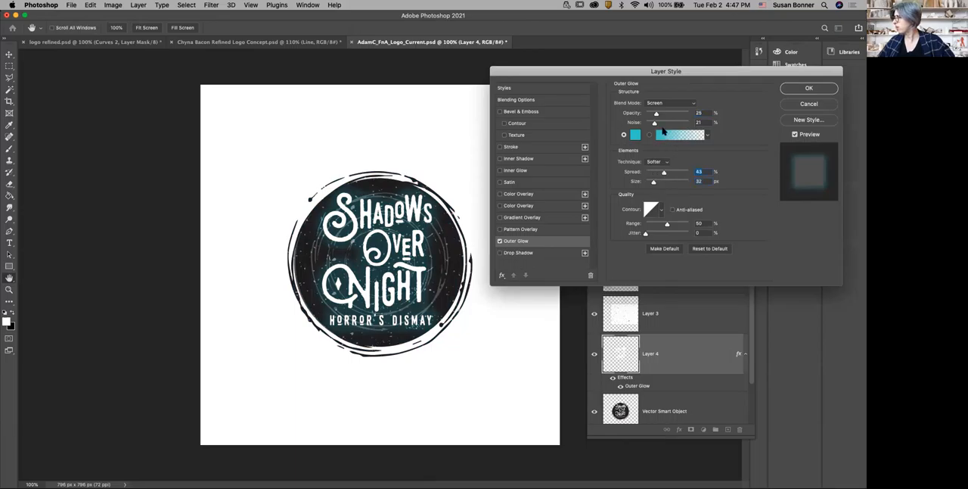
drag(655, 112, 668, 113)
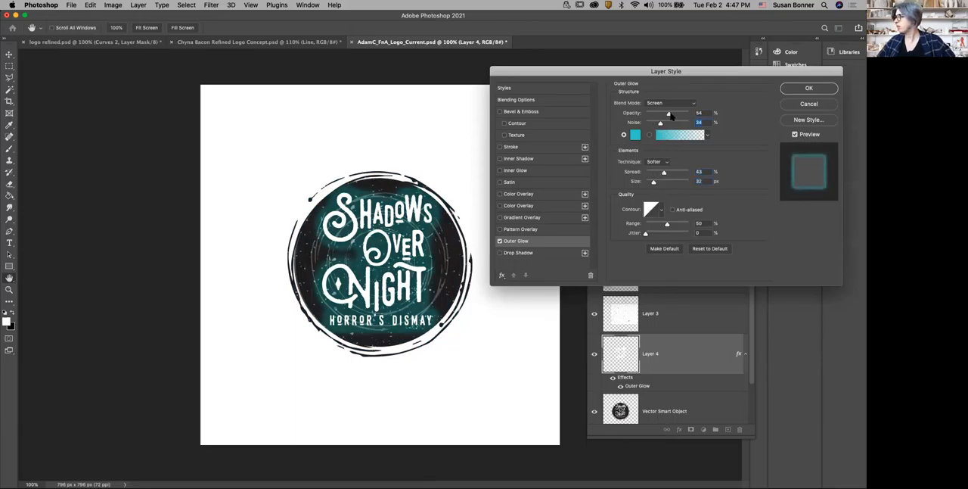
drag(669, 112, 658, 112)
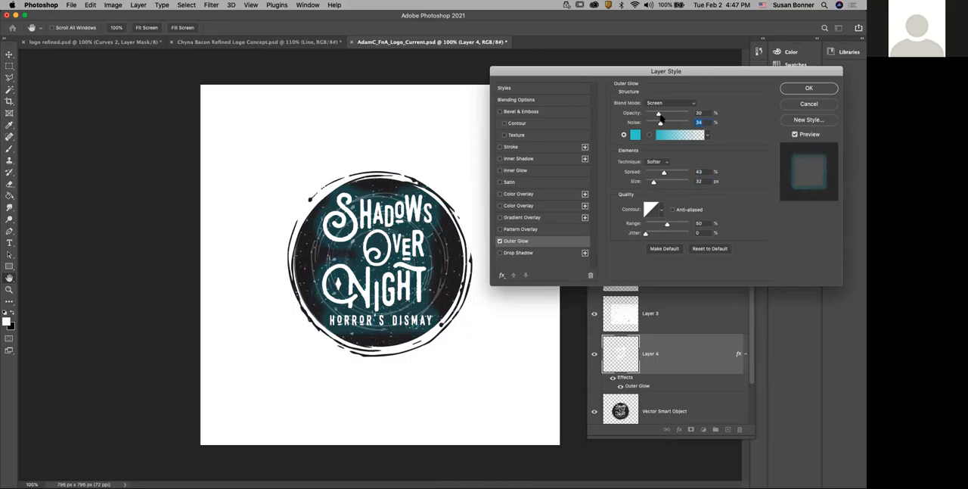
drag(658, 112, 664, 113)
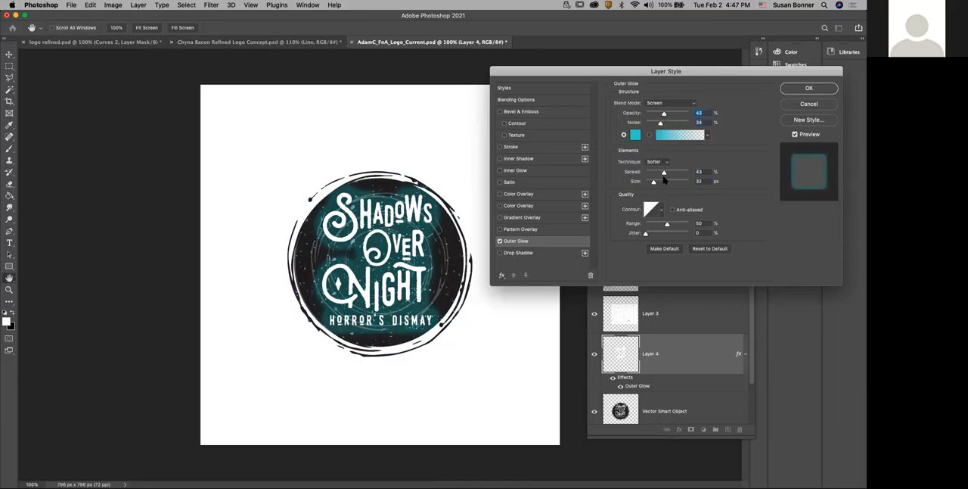
drag(663, 182, 651, 181)
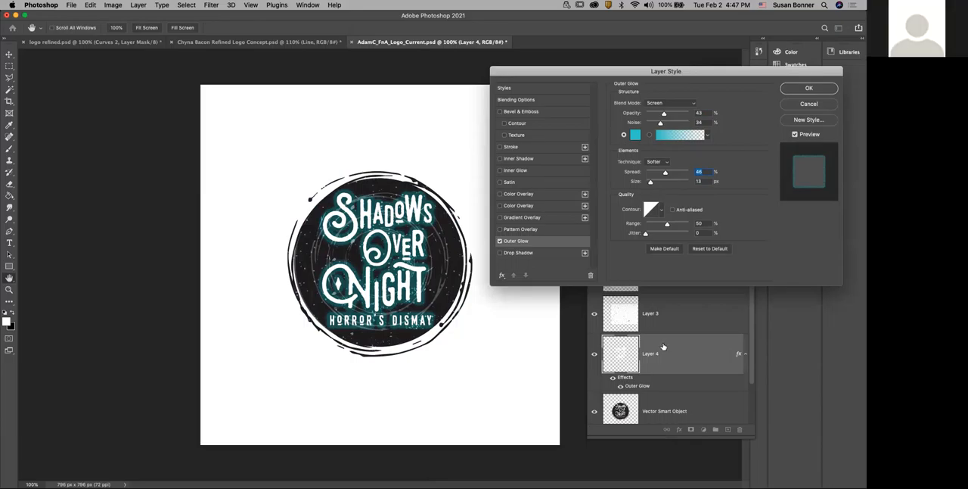
click(808, 88)
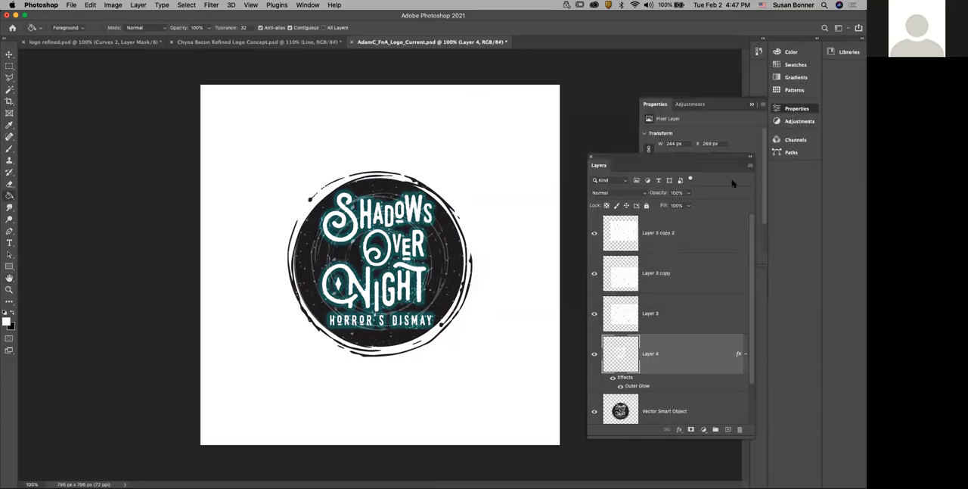
mouse_move(676, 365)
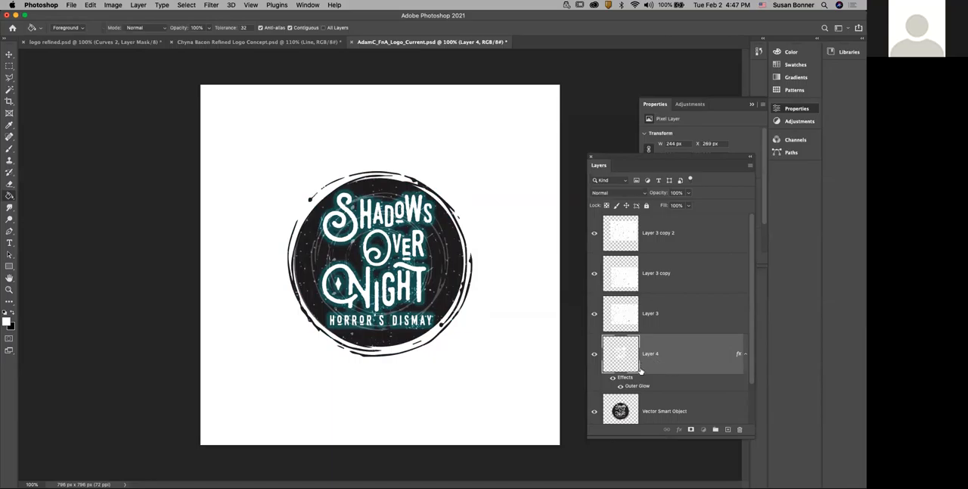
mouse_move(644, 369)
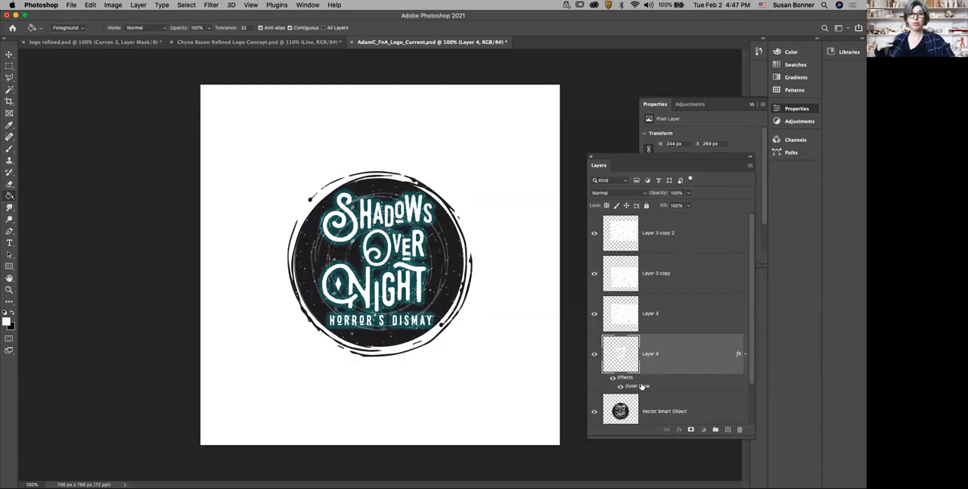
mouse_move(638, 386)
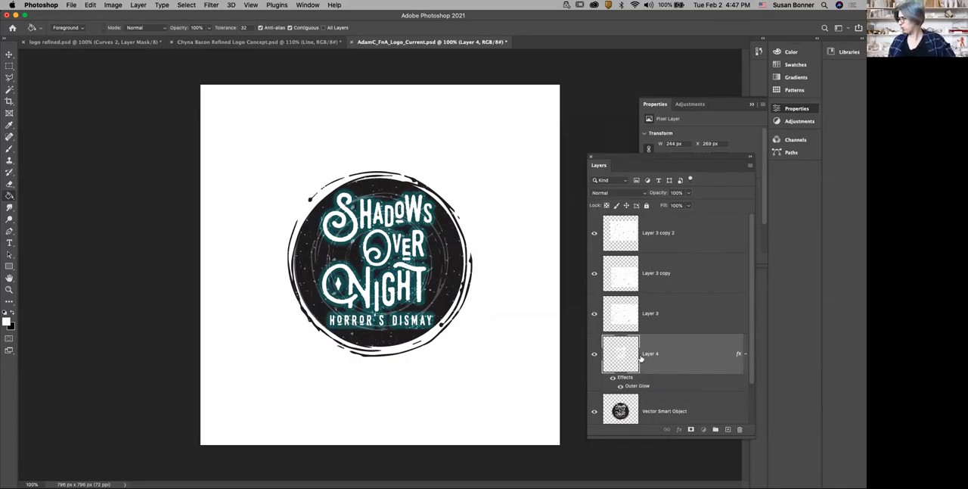
- Rename Layer 4 to 'text flats'
double_click(650, 353)
text(text flats)
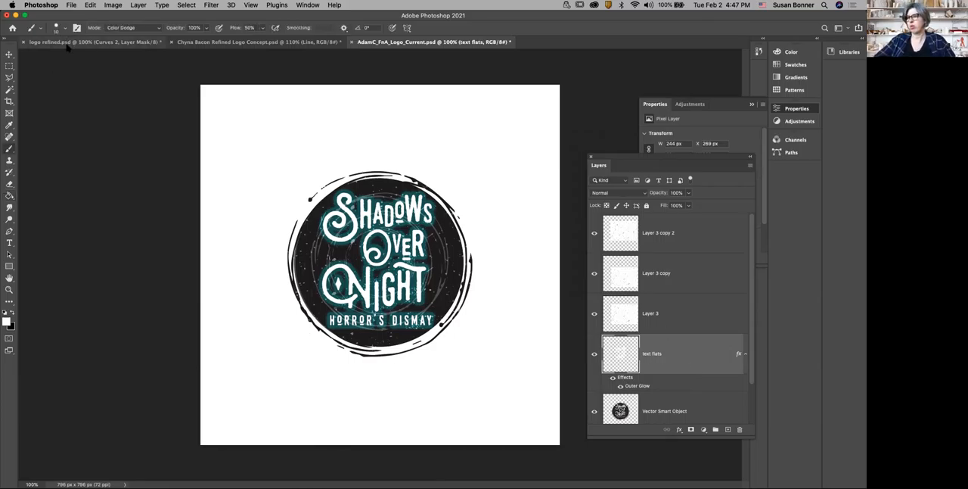
- Pick a purple foreground colour in the Color Picker for the dodge brush
click(56, 28)
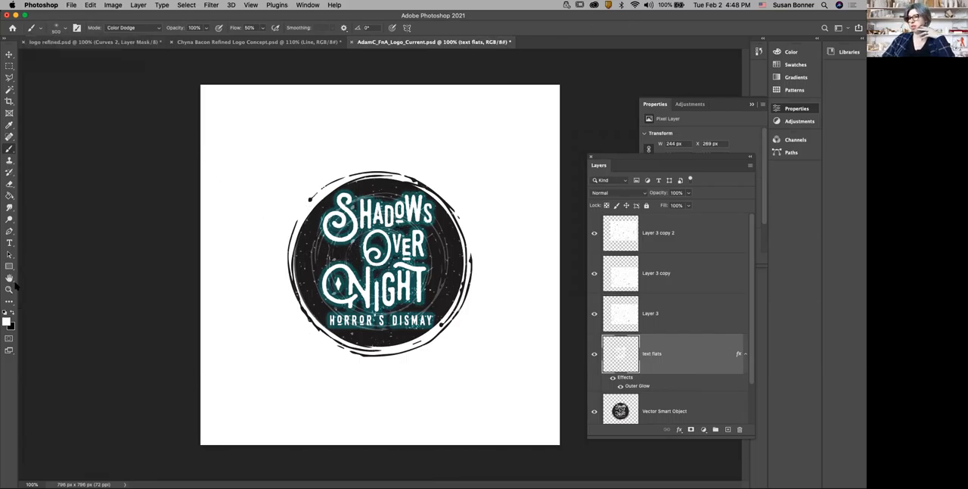
click(6, 318)
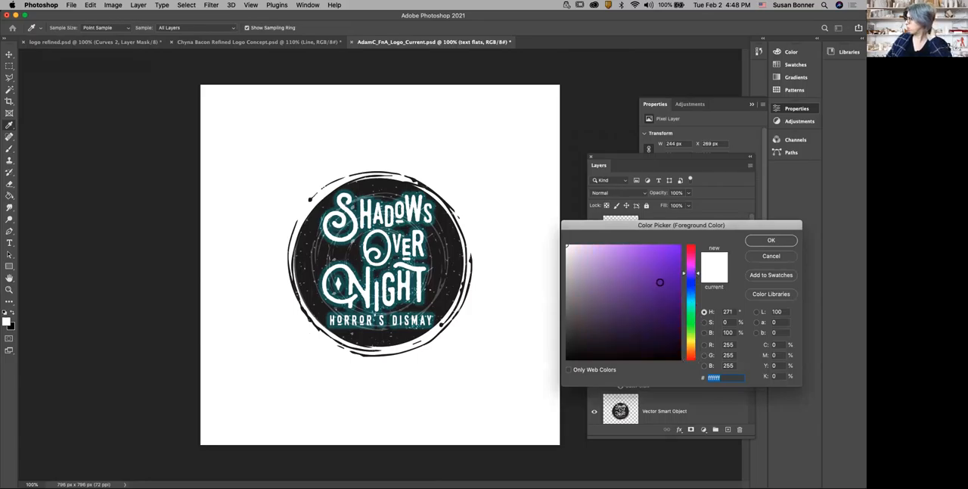
click(624, 263)
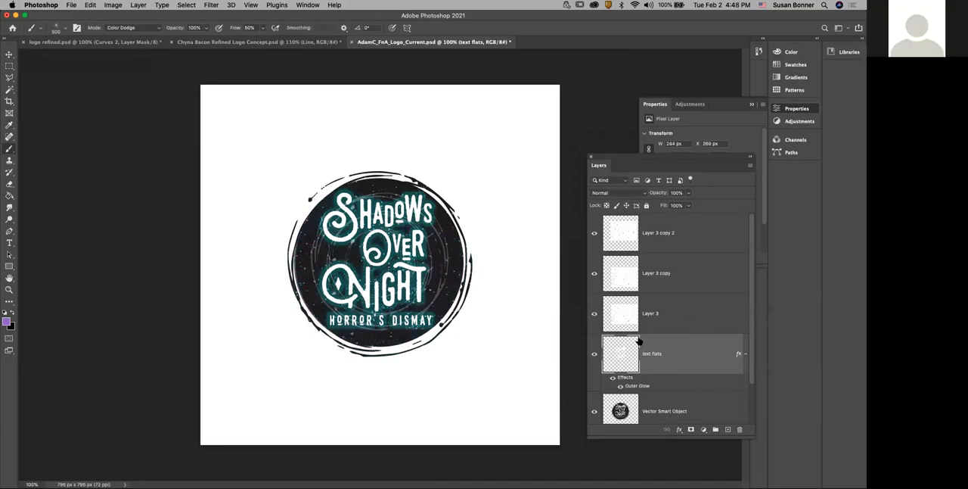
mouse_move(480, 318)
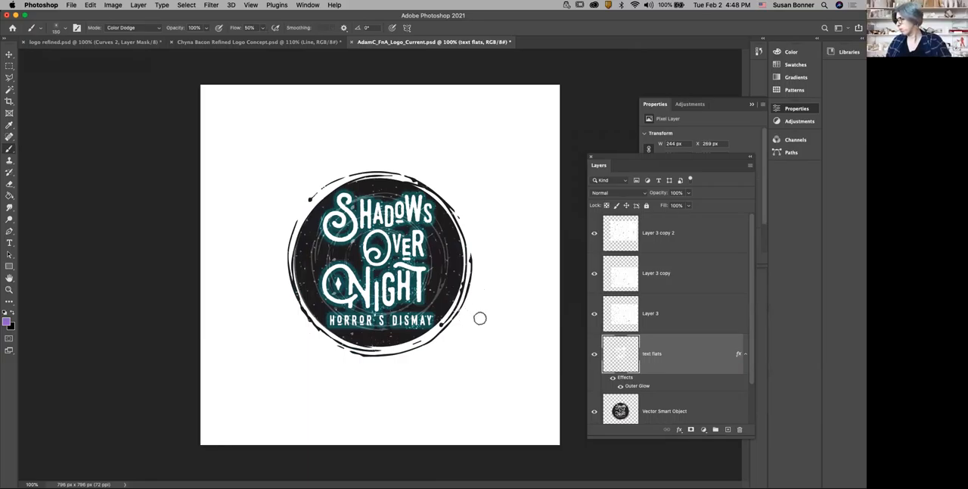
mouse_move(589, 317)
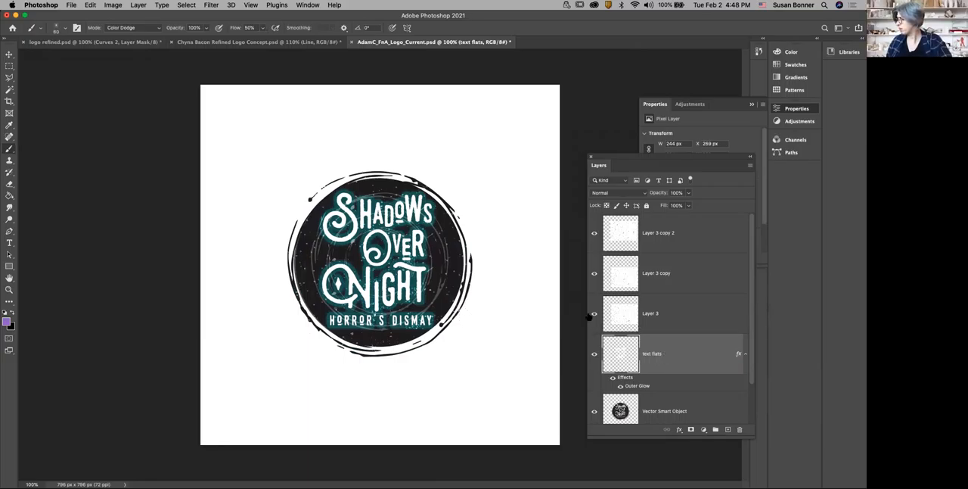
click(192, 27)
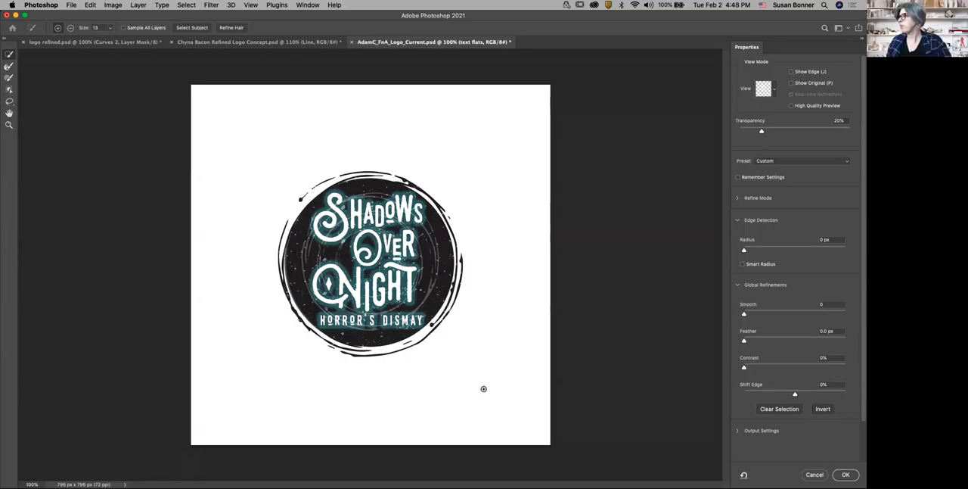
mouse_move(788, 62)
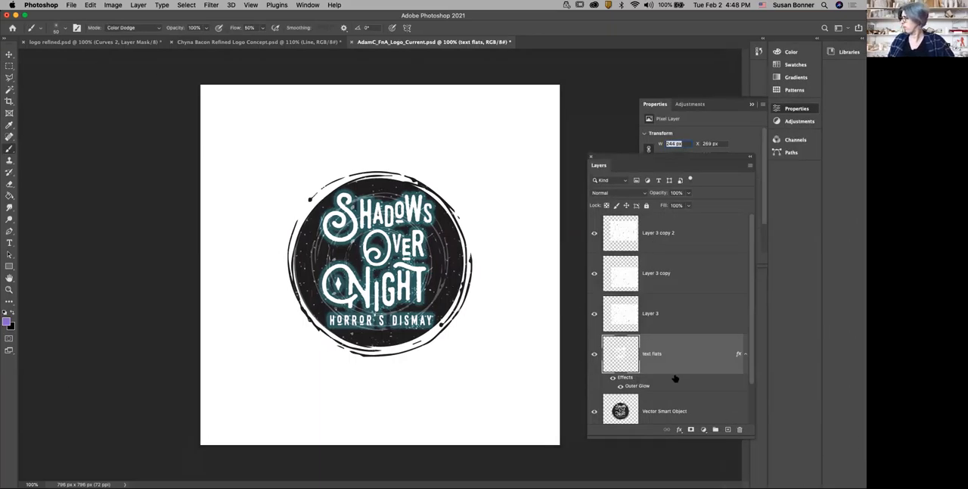
mouse_move(752, 357)
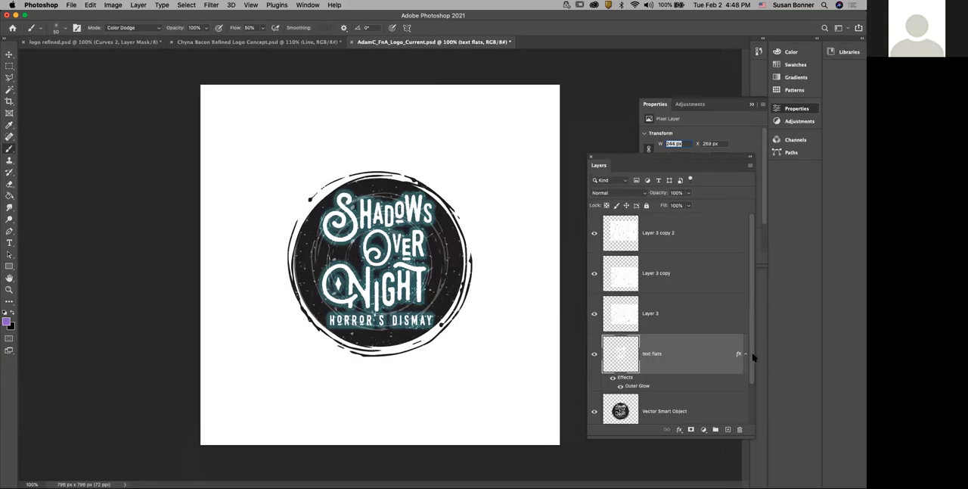
- Rename the new top paint layer in the Layers panel to 'fx'
scroll(down, 3)
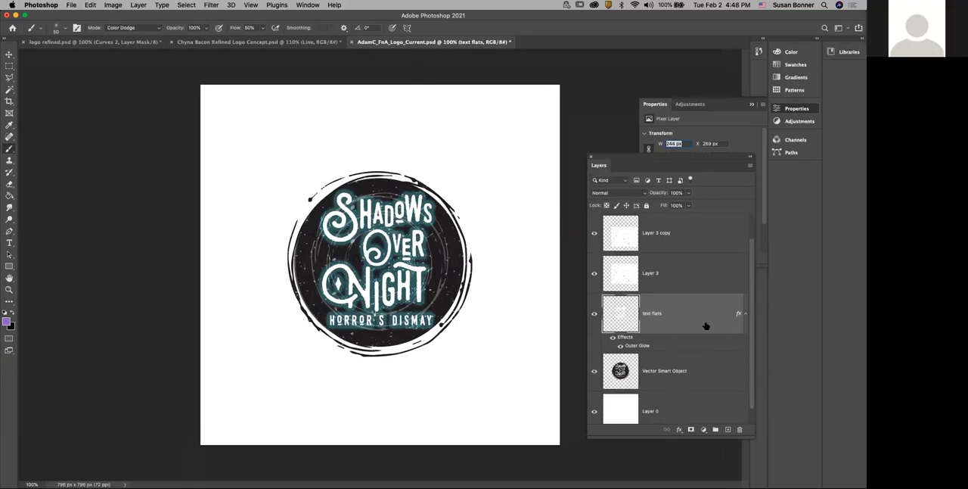
mouse_move(703, 327)
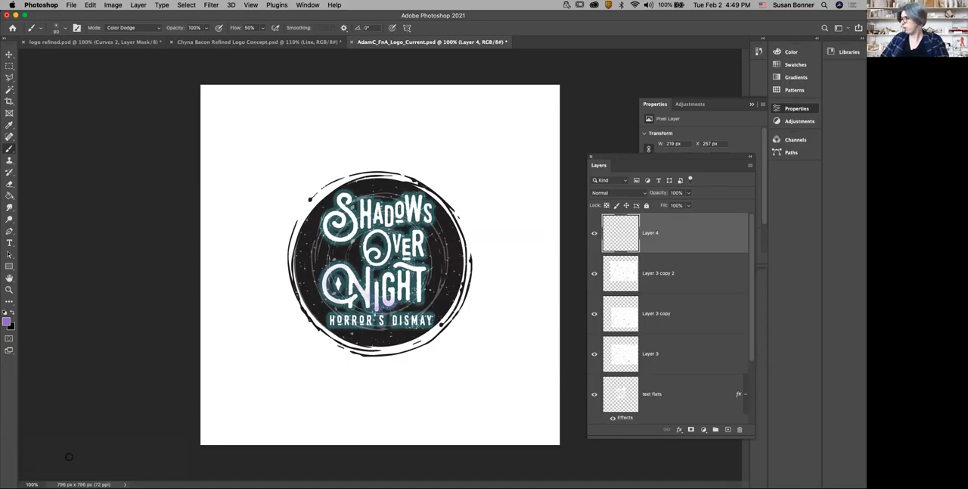
mouse_move(742, 348)
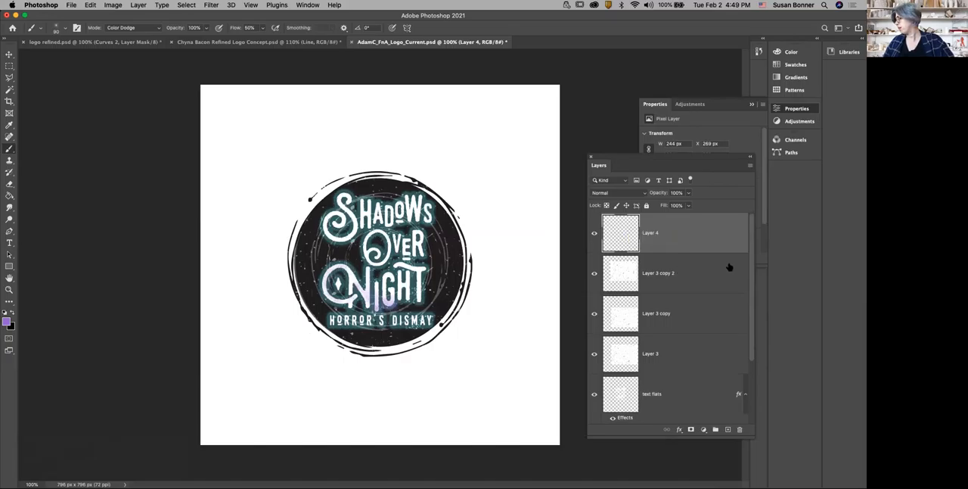
double_click(650, 232)
text(fx)
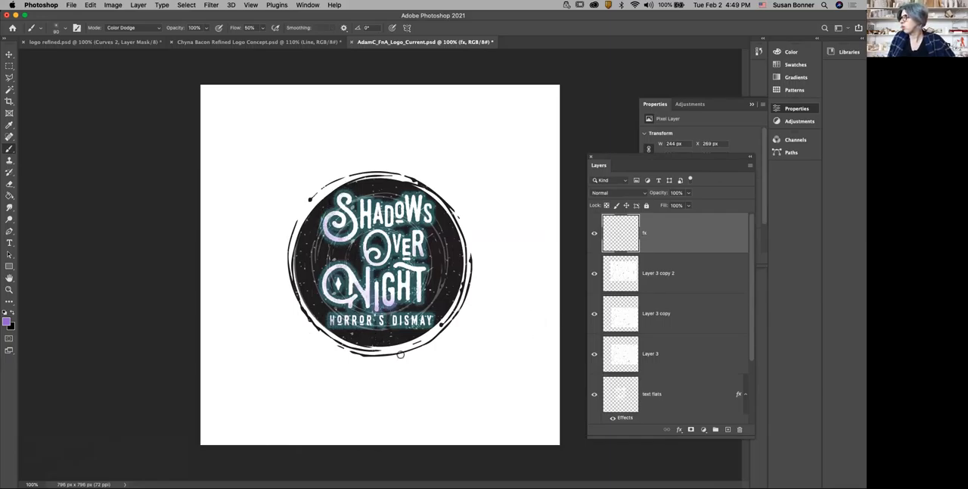
click(6, 321)
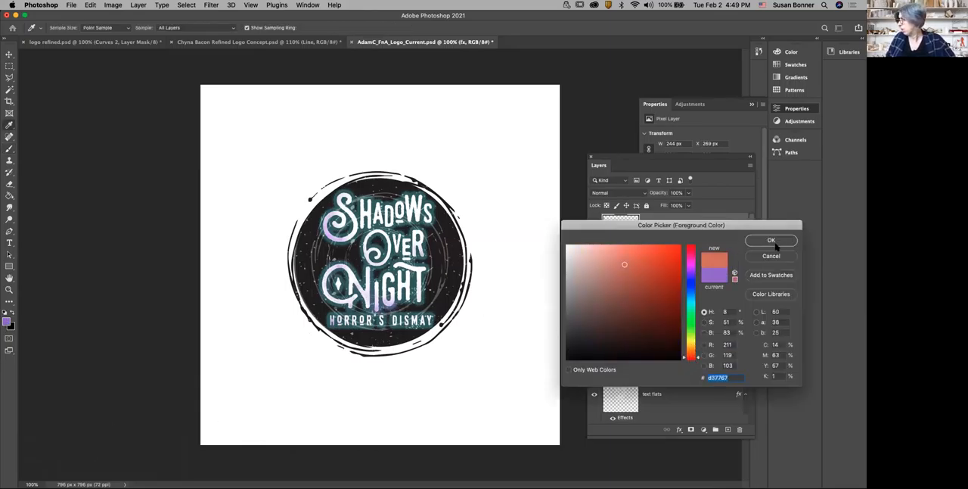
click(771, 240)
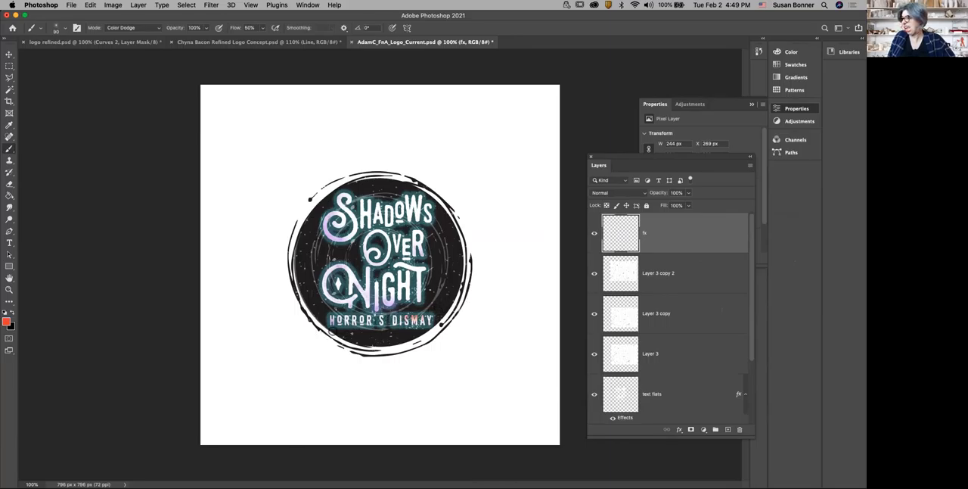
mouse_move(162, 397)
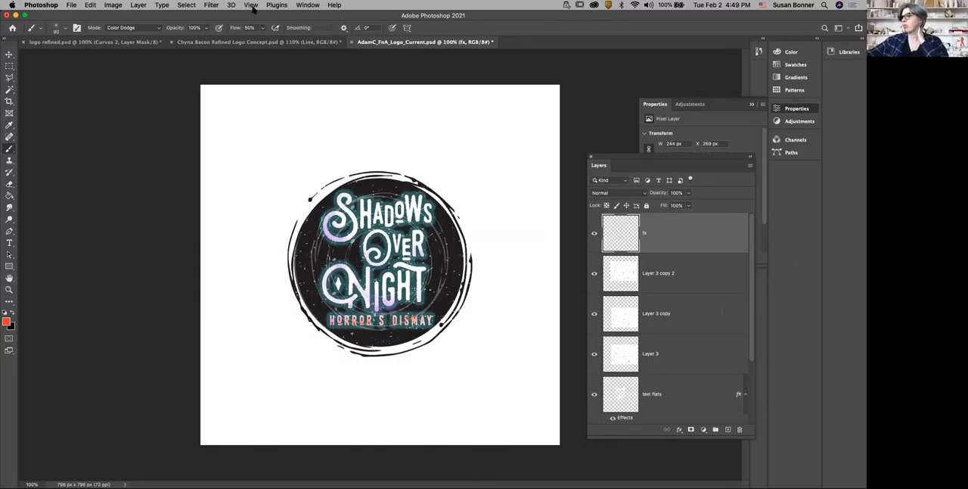
- Proof the logo with the Deuteranopia colour-blindness preview, then return to Monitor RGB
click(250, 5)
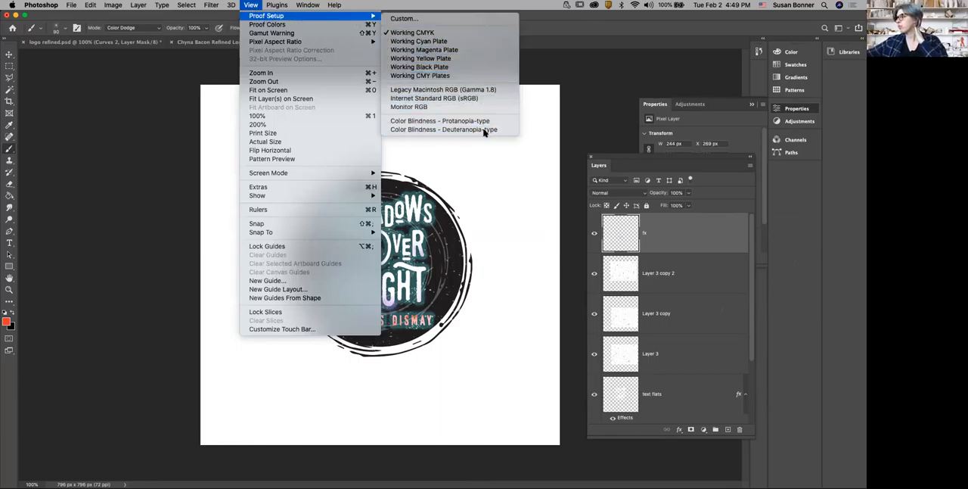
click(443, 129)
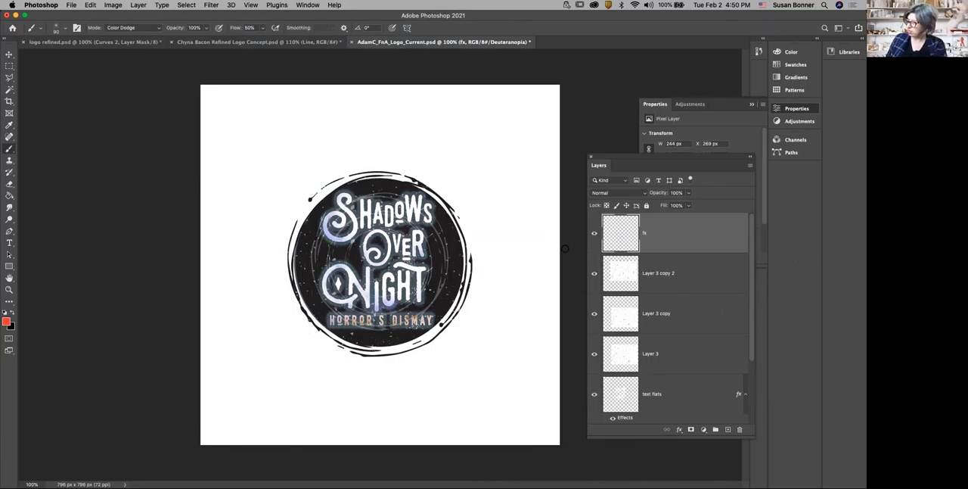
mouse_move(250, 8)
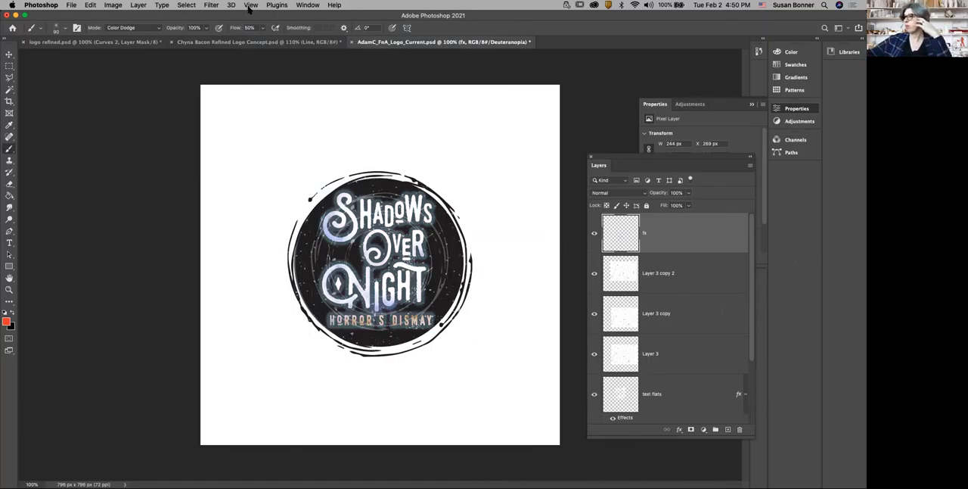
click(251, 6)
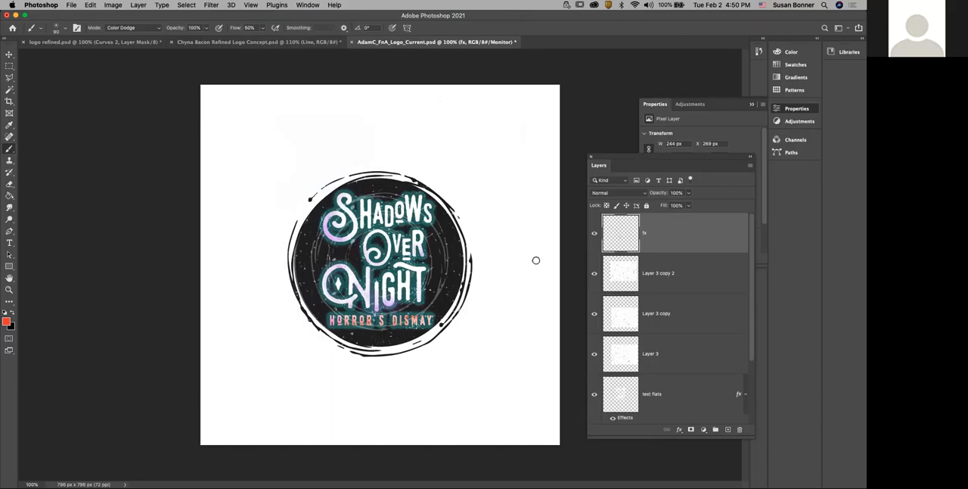
scroll(down, 3)
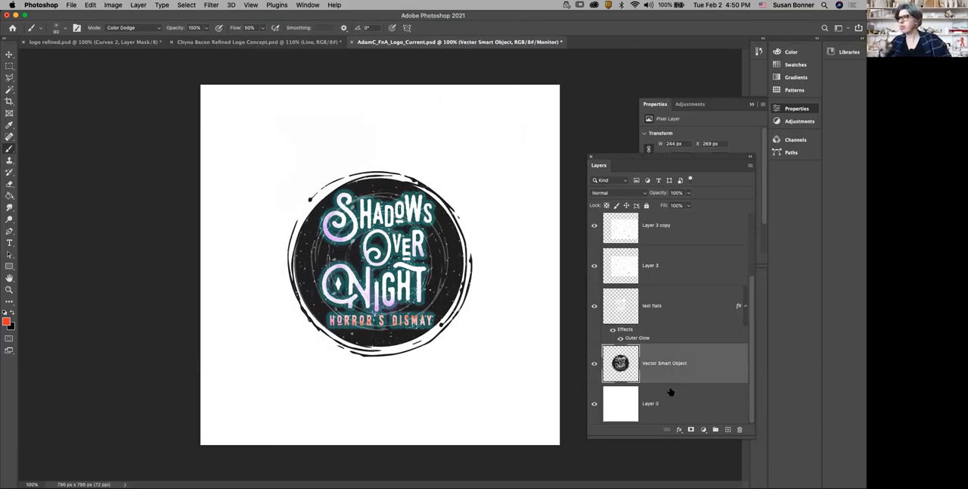
- Select Layer 0 and lower its Hue/Saturation Lightness to about -72
click(651, 403)
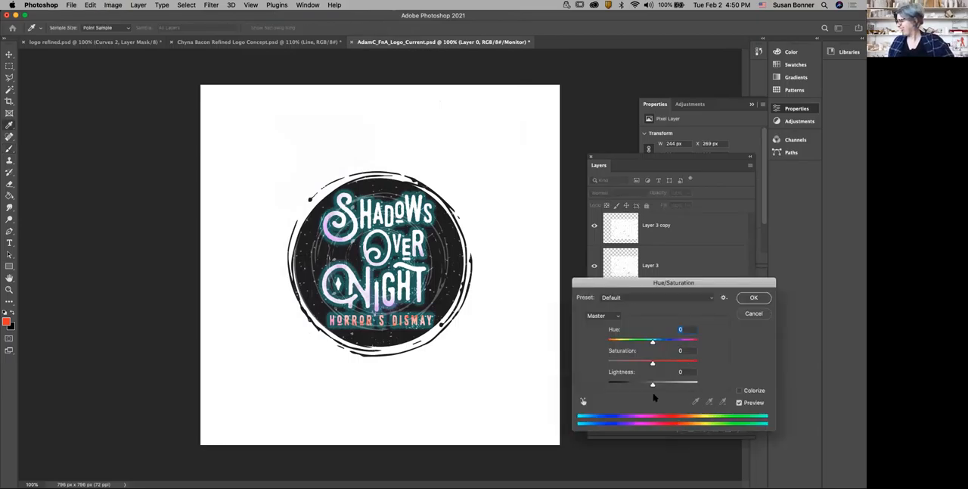
drag(652, 384, 636, 384)
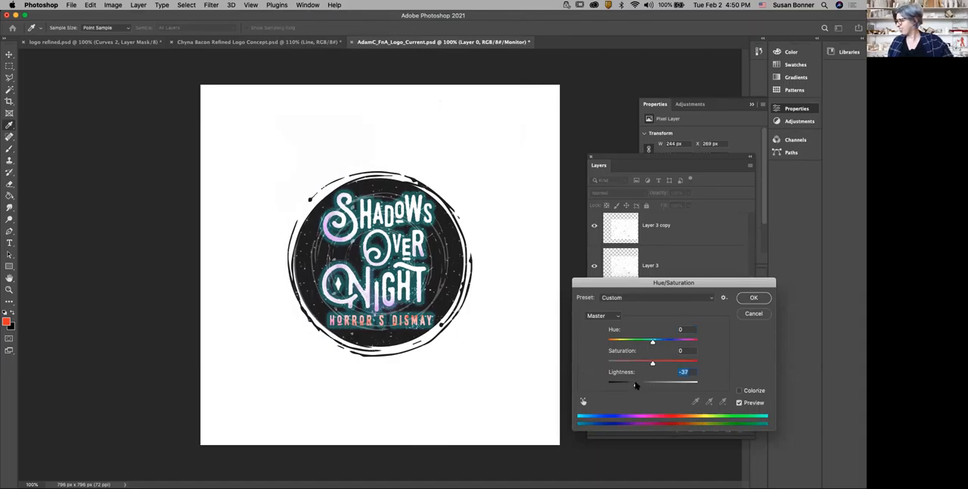
click(754, 297)
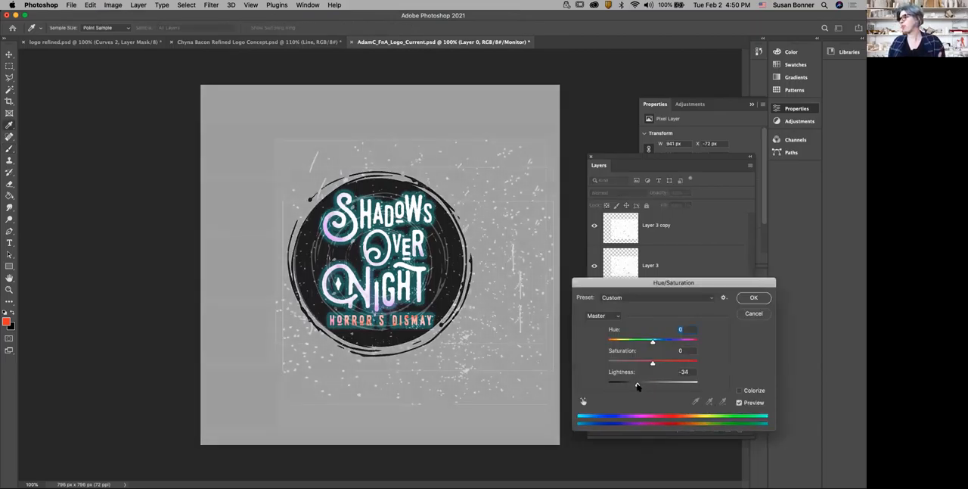
drag(638, 382, 630, 383)
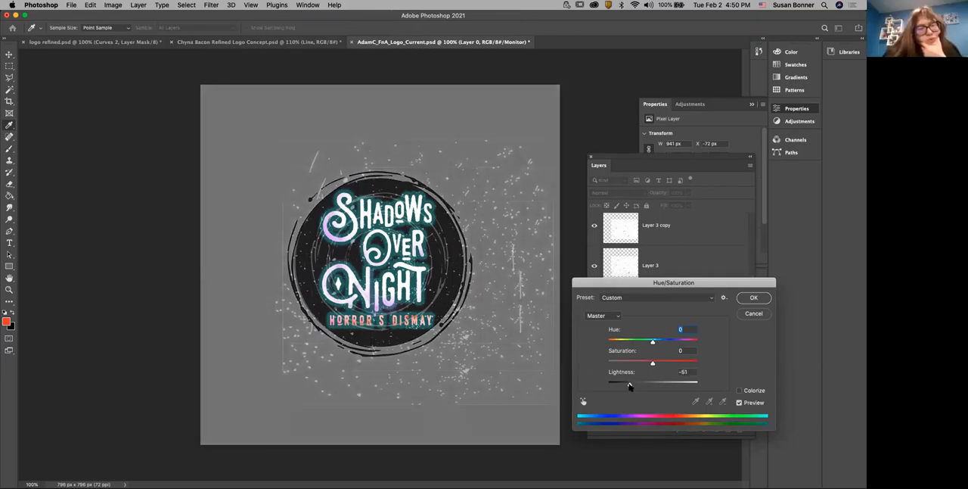
drag(630, 384, 620, 384)
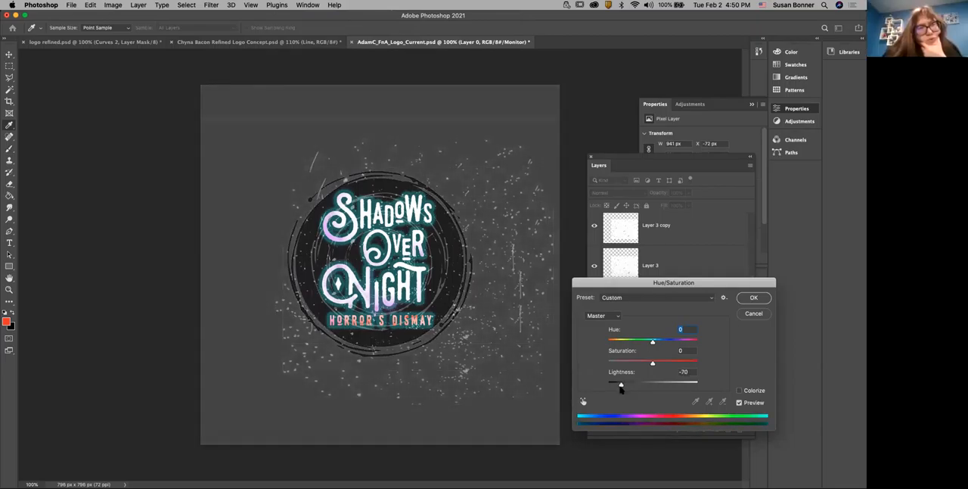
drag(621, 384, 620, 384)
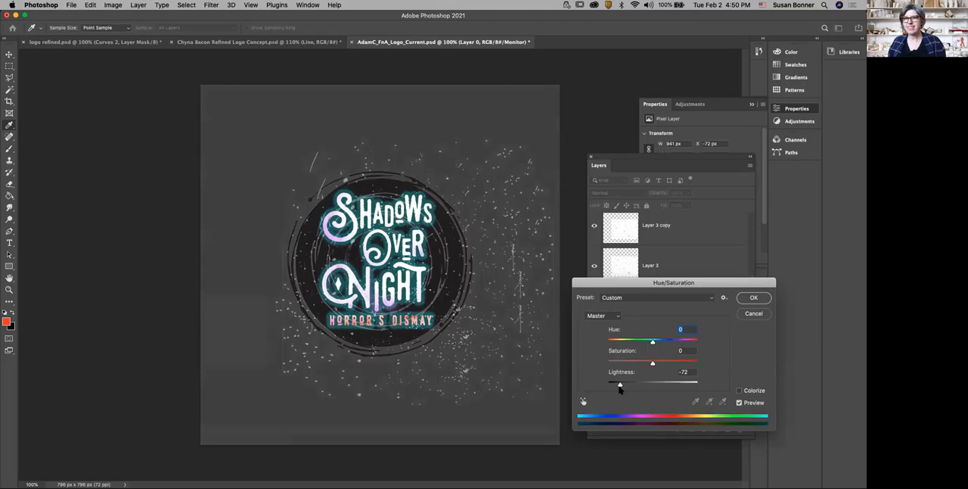
drag(620, 384, 618, 383)
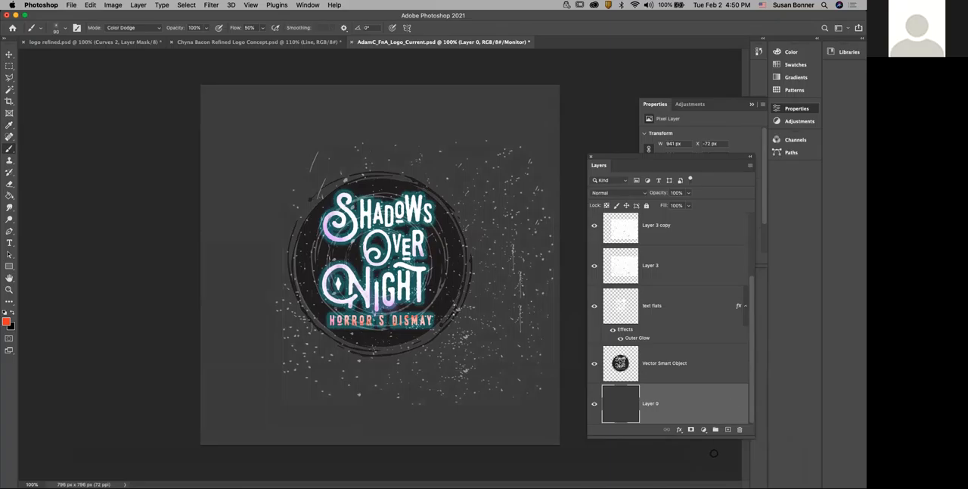
- Duplicate the Layer 3 sparkles, move the copy below text flats, and reselect Layer 3
click(651, 265)
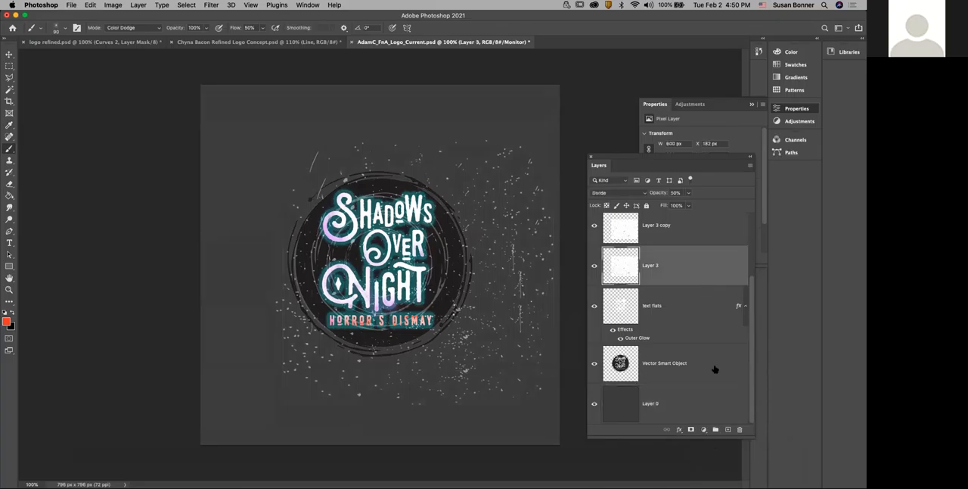
mouse_move(711, 419)
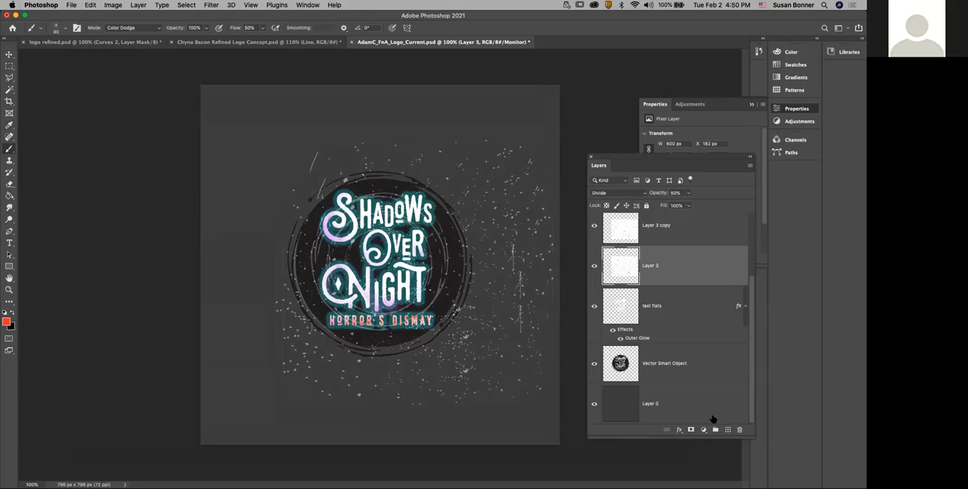
mouse_move(678, 296)
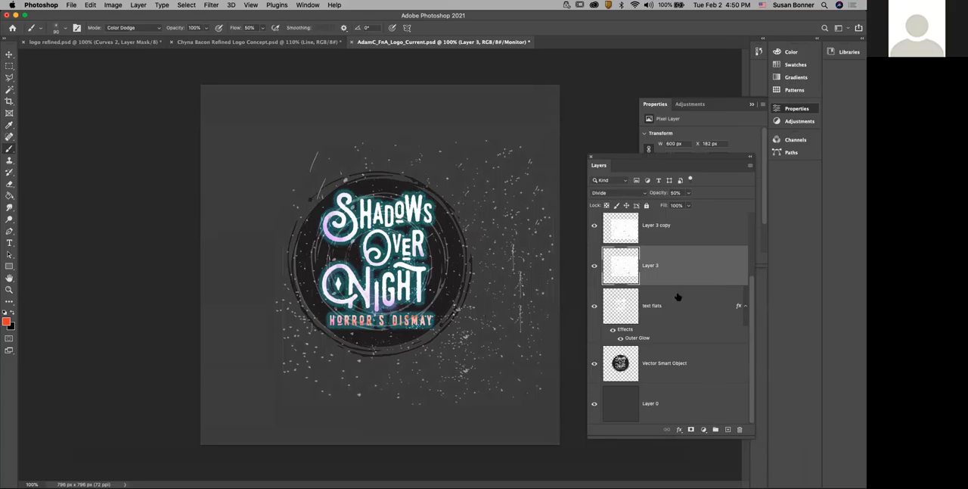
mouse_move(685, 286)
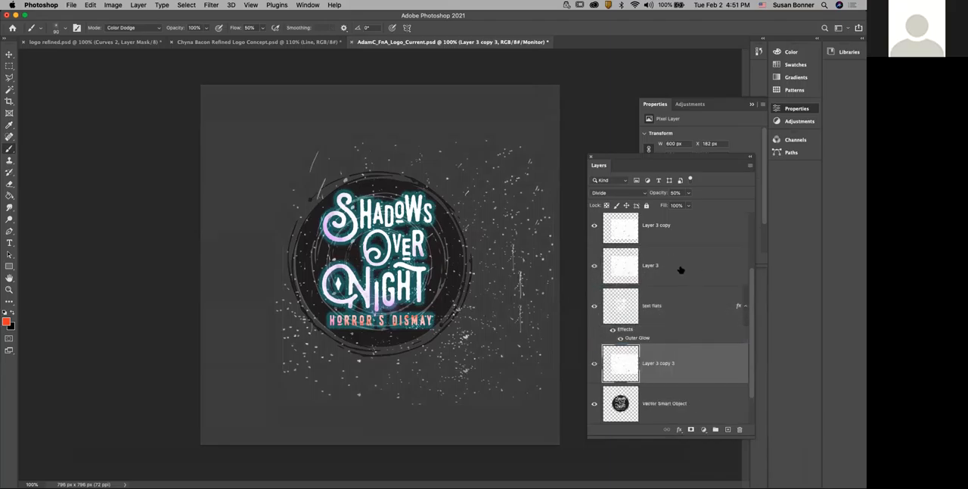
click(651, 272)
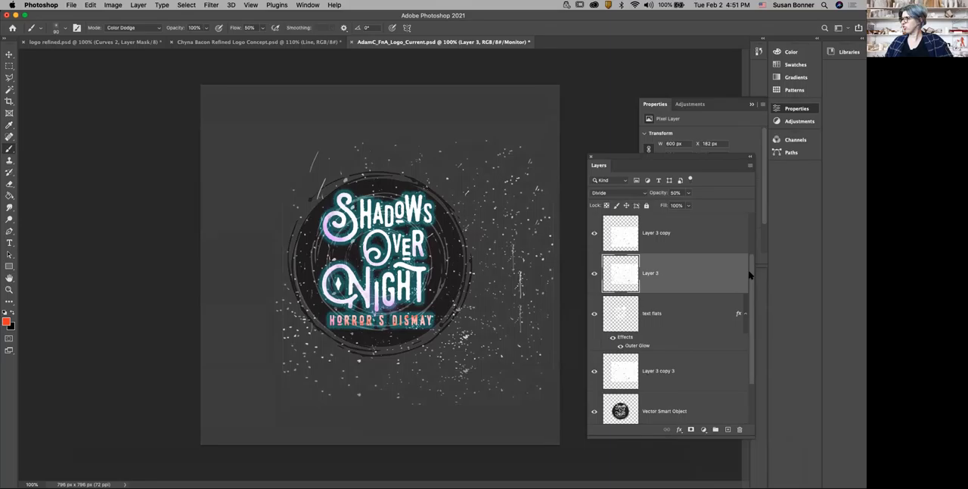
mouse_move(749, 319)
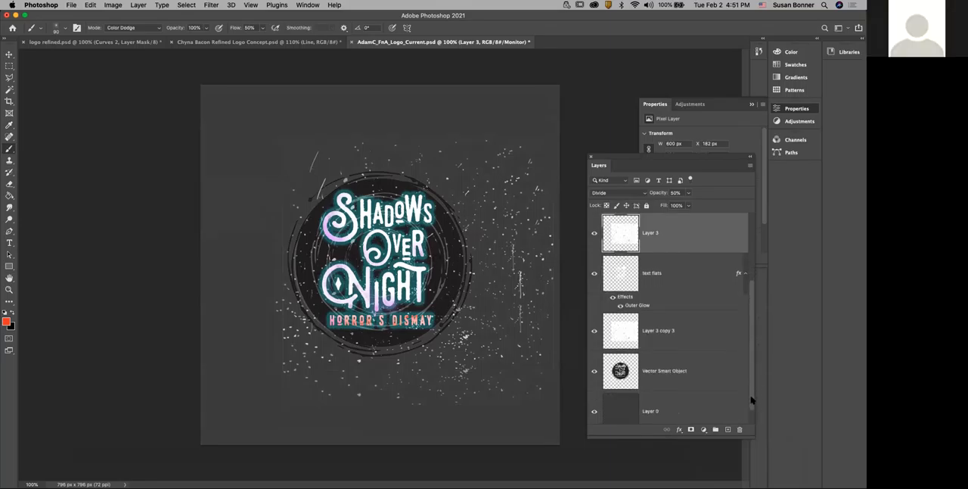
scroll(down, 3)
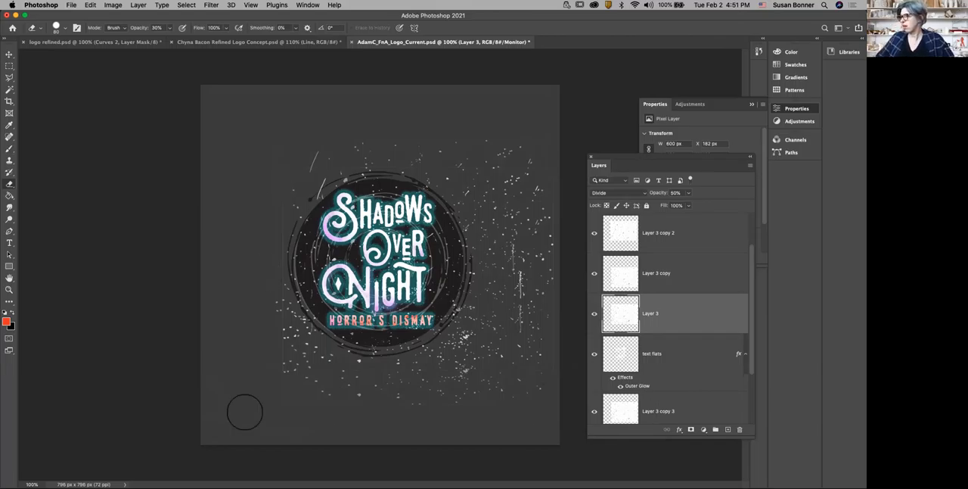
mouse_move(440, 458)
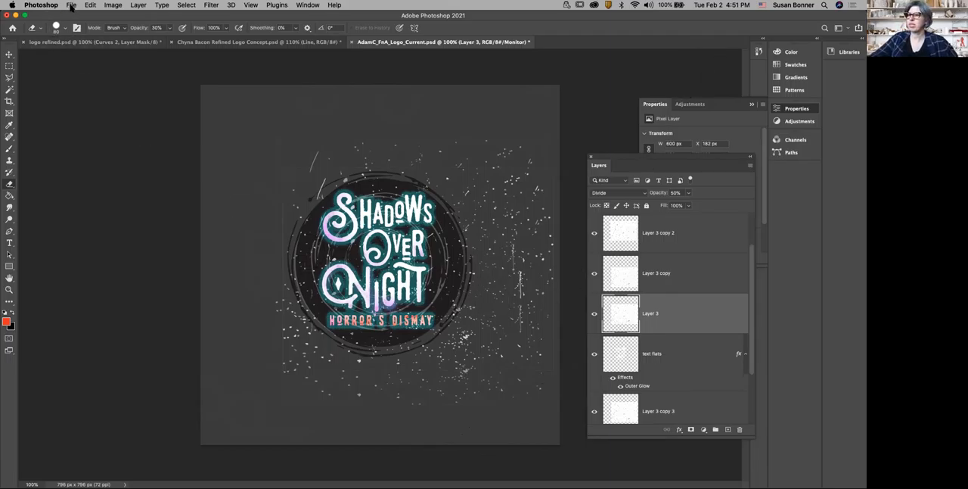
- Open the File menu while Layer 3 stays active
click(70, 5)
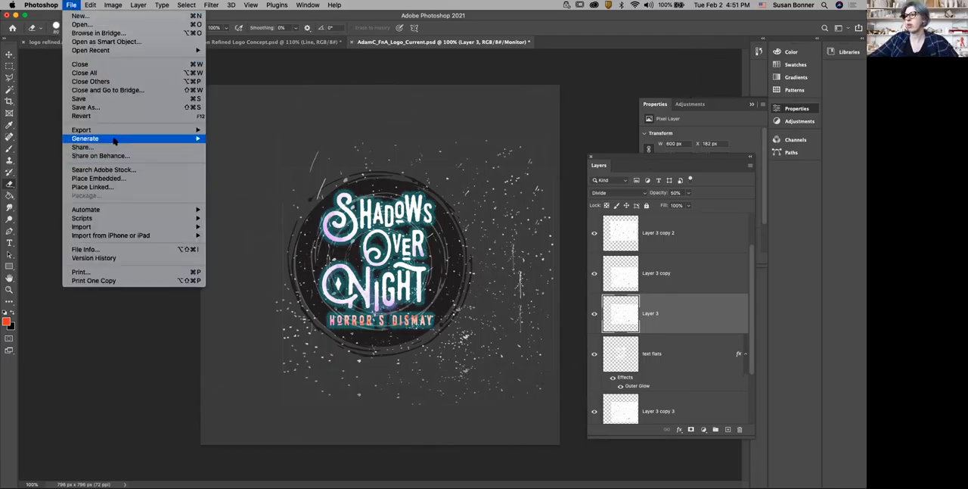